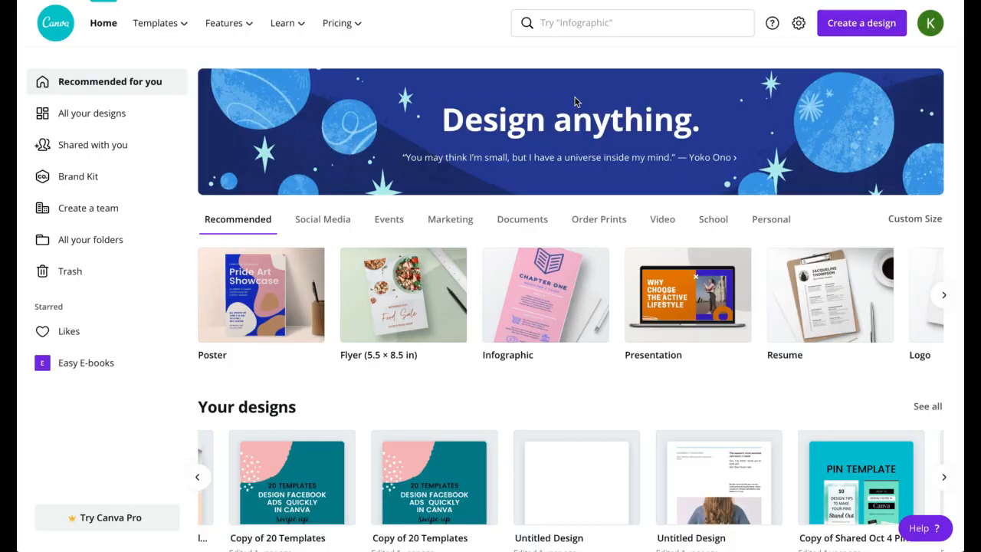
- Search 'anima' on the Canva home page and start an Animated Social Media design
{"action": "left_click", "coordinate": [632, 22]}
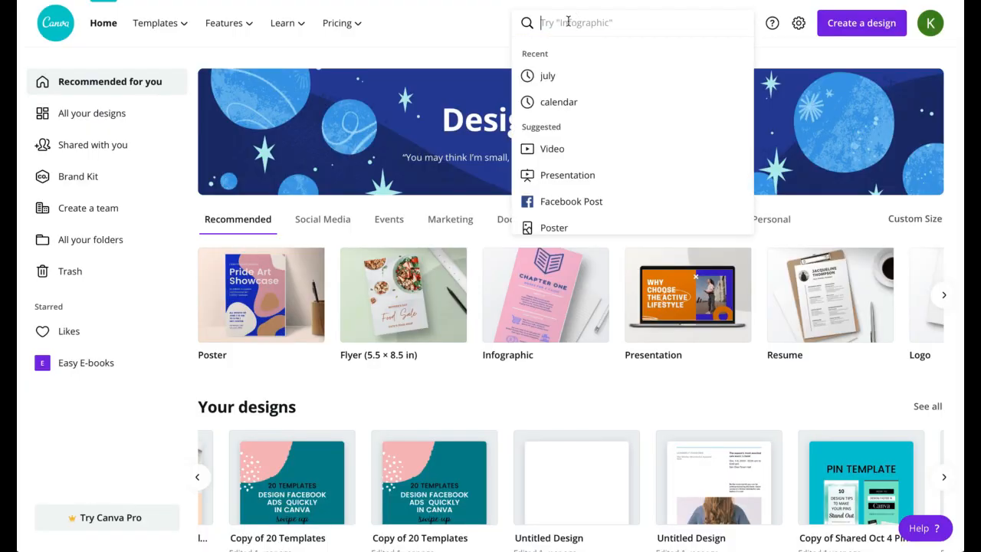
{"action": "type", "text": "anima"}
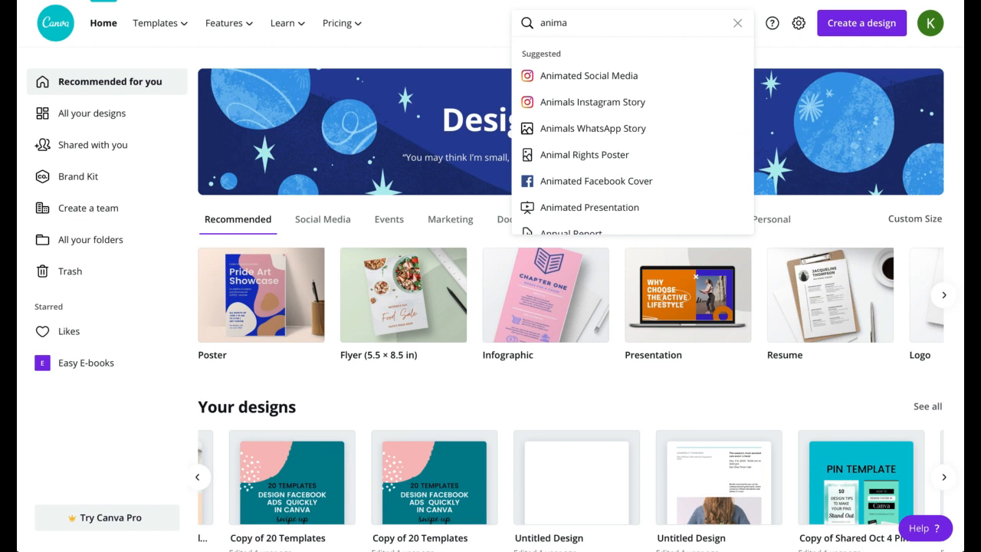
{"action": "mouse_move", "coordinate": [587, 75]}
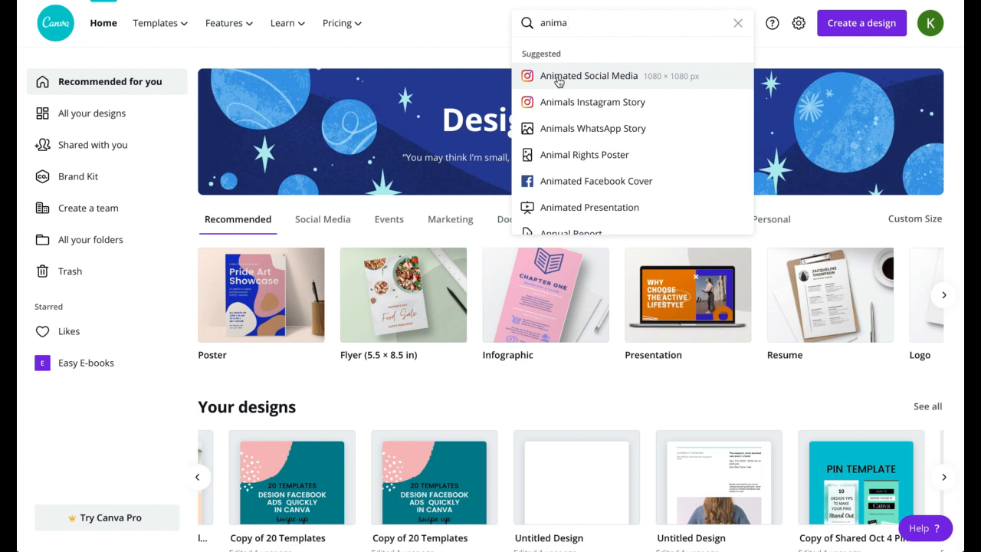
{"action": "mouse_move", "coordinate": [563, 194]}
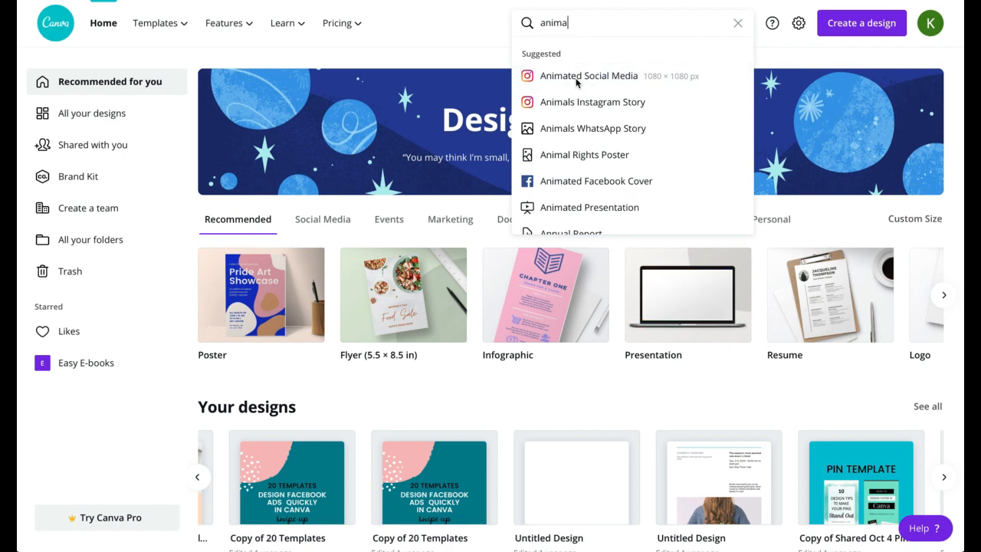
{"action": "left_click", "coordinate": [587, 75]}
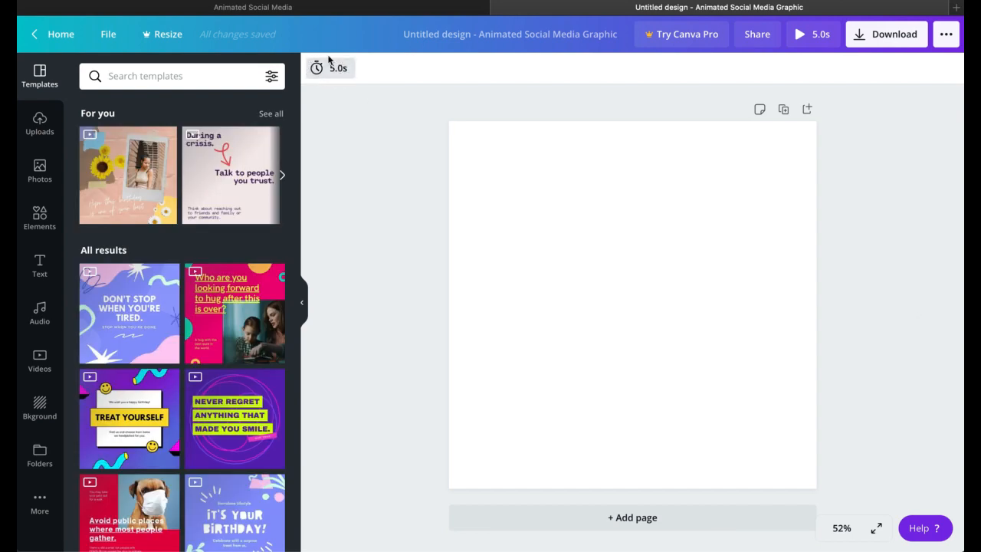
{"action": "mouse_move", "coordinate": [336, 69]}
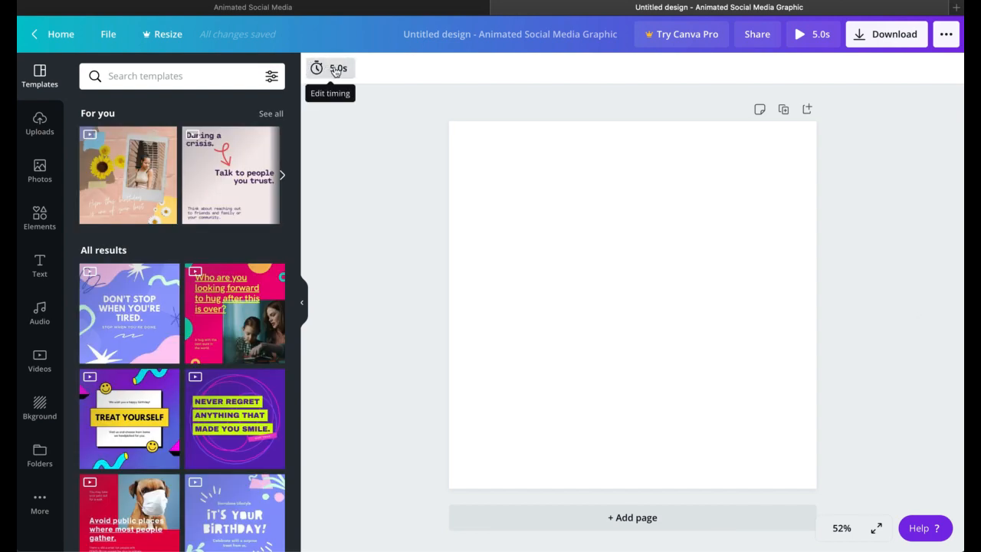
- Add the laptop illustration from Recently used Elements and enlarge it on the page
{"action": "left_click", "coordinate": [632, 312]}
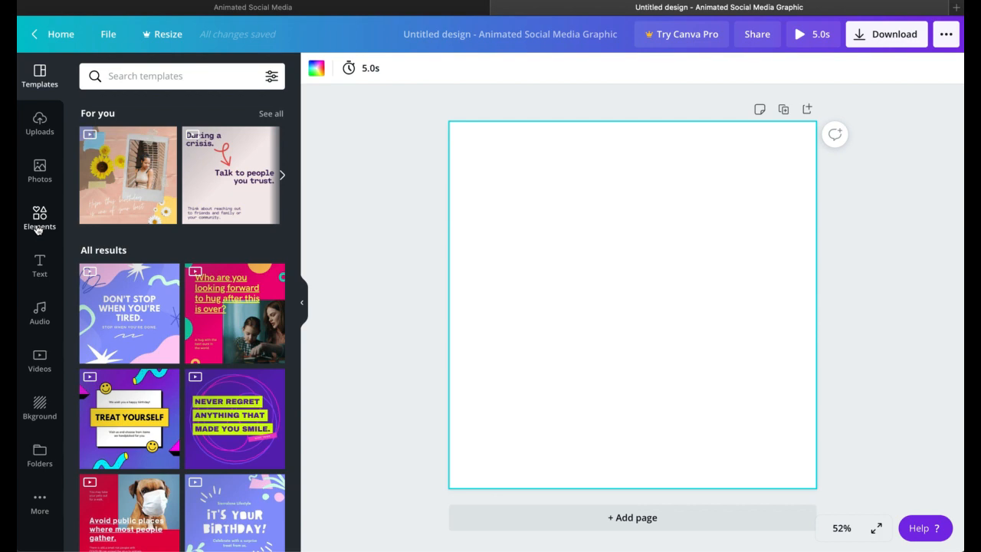
{"action": "left_click", "coordinate": [39, 219]}
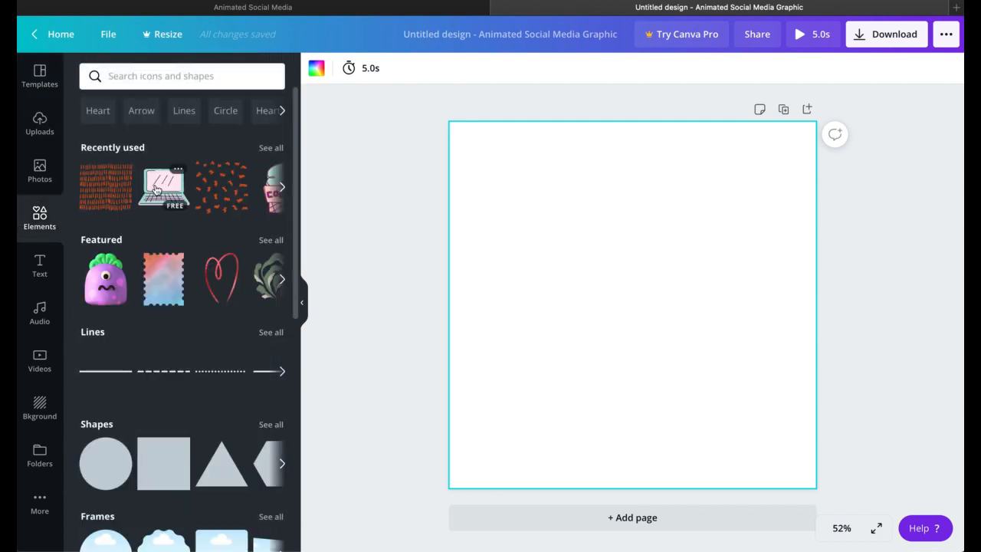
{"action": "left_click", "coordinate": [164, 188]}
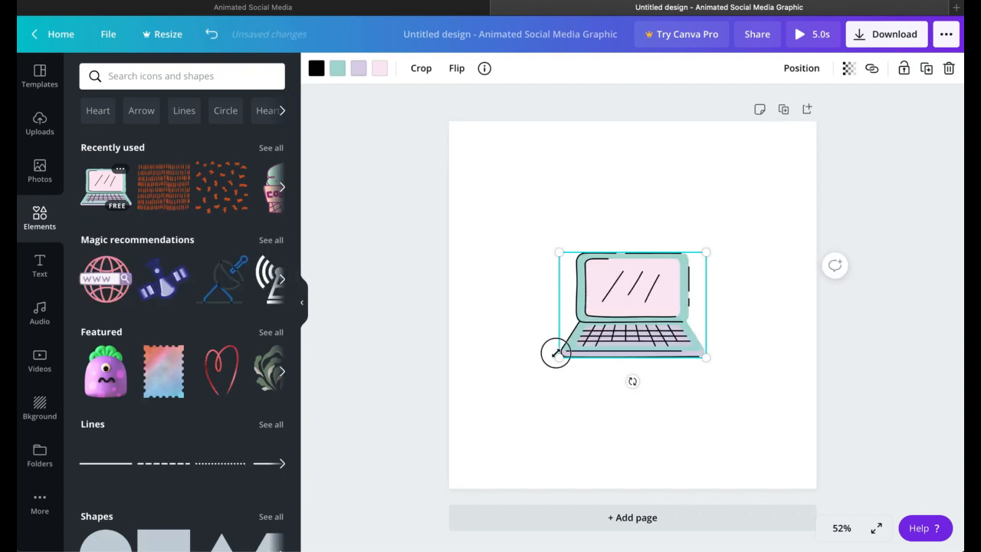
{"action": "left_click_drag", "start_coordinate": [556, 354], "coordinate": [563, 351]}
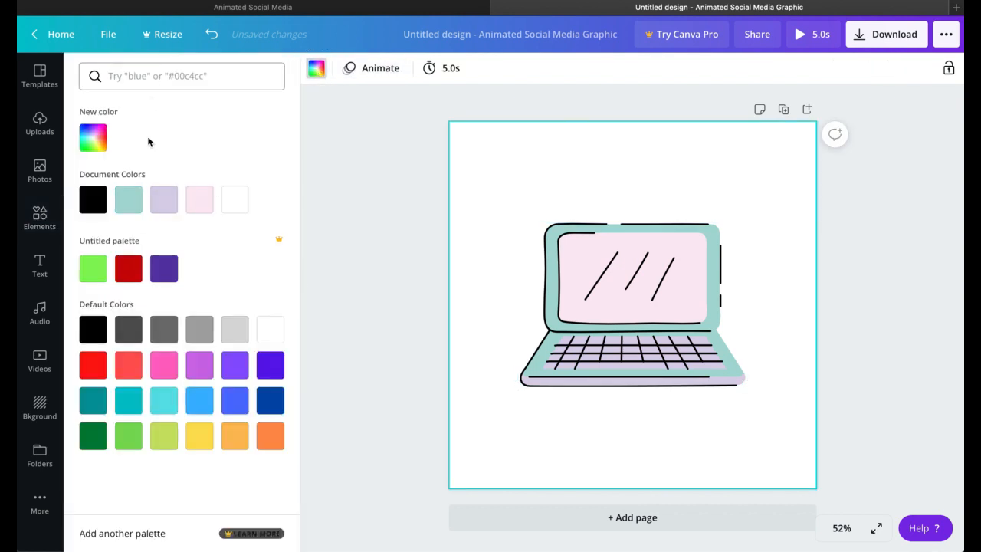
- Make page 1's background light pink, duplicate it, and give page 2 a lavender background
{"action": "left_click", "coordinate": [128, 199]}
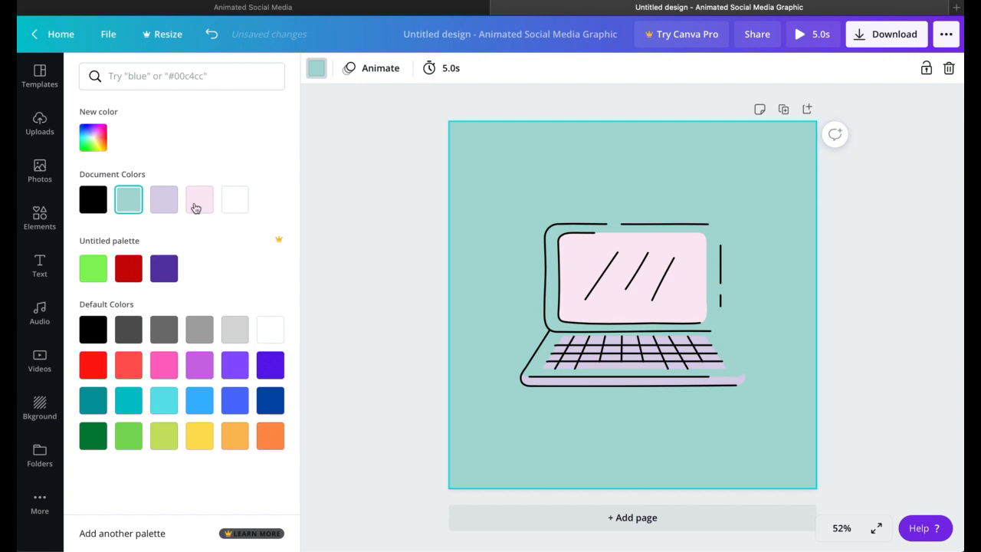
{"action": "left_click", "coordinate": [200, 200]}
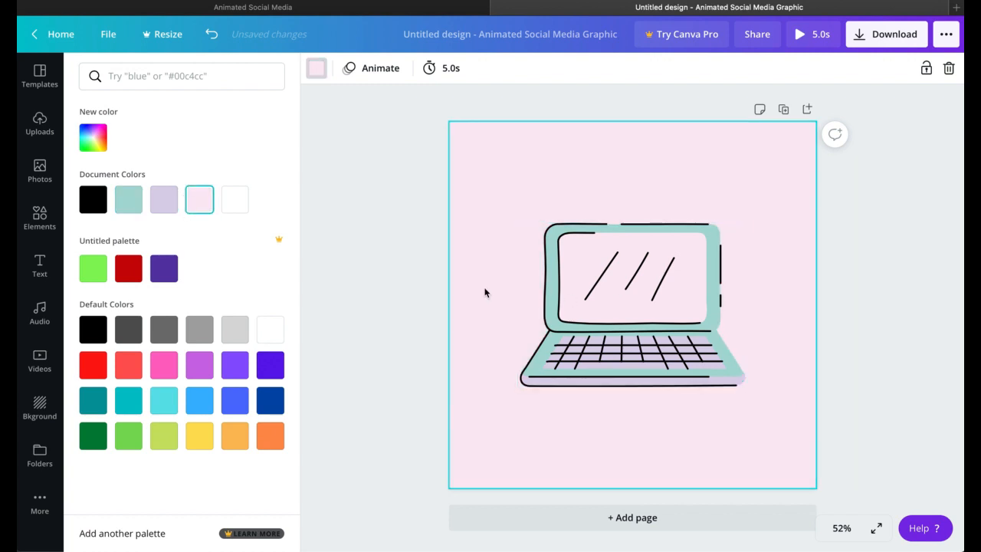
{"action": "mouse_move", "coordinate": [783, 109]}
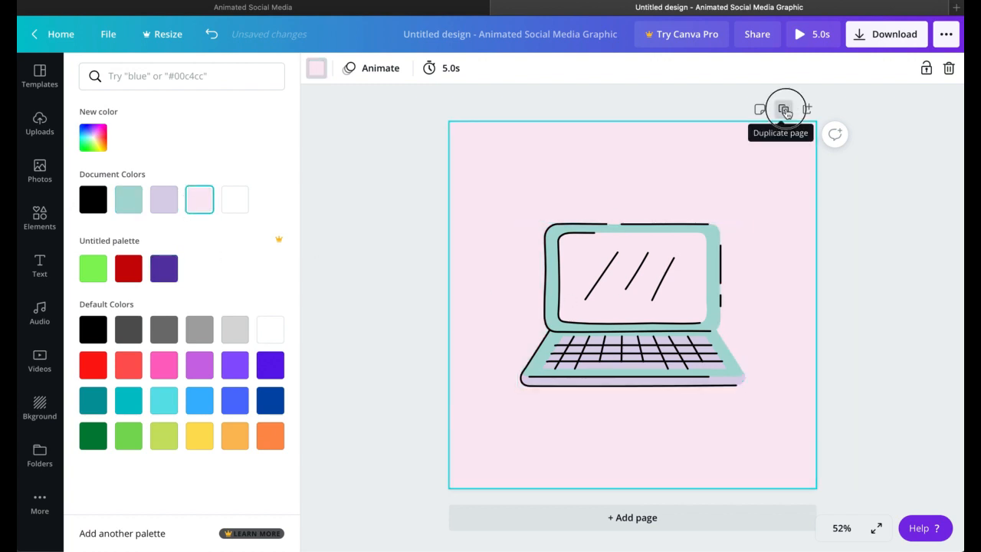
{"action": "left_click", "coordinate": [787, 108]}
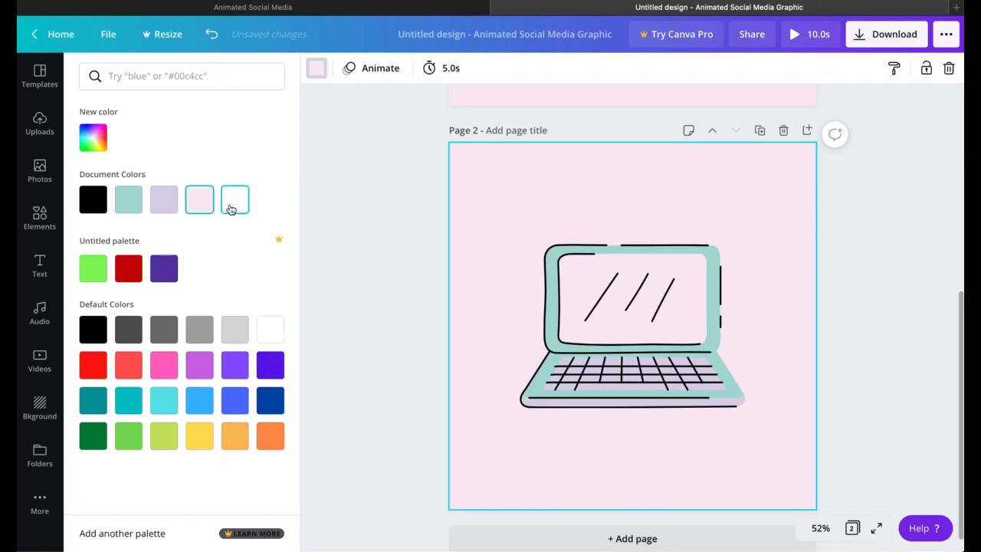
{"action": "left_click", "coordinate": [163, 200]}
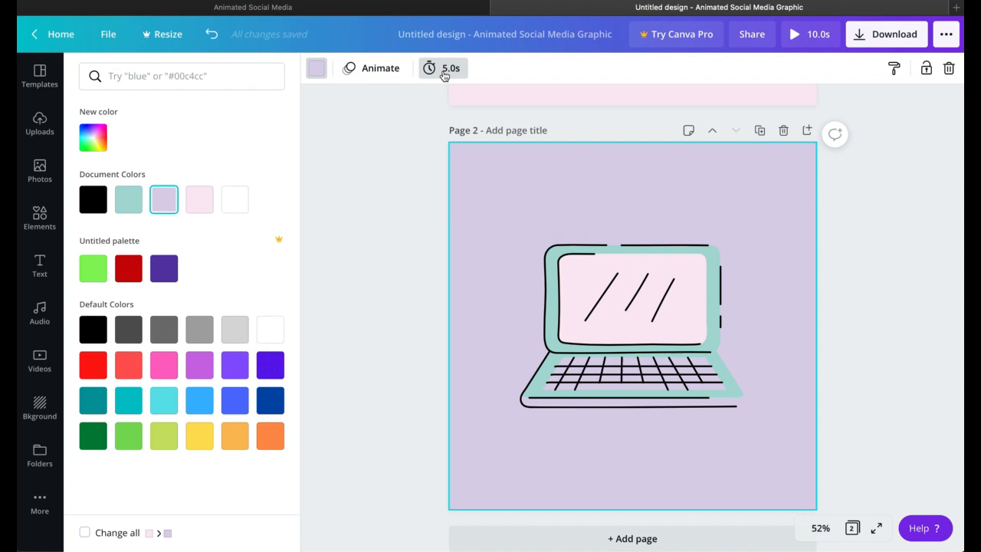
- Shorten page 2 and page 1 to 0.4 seconds each, then stop the preview
{"action": "left_click", "coordinate": [443, 68]}
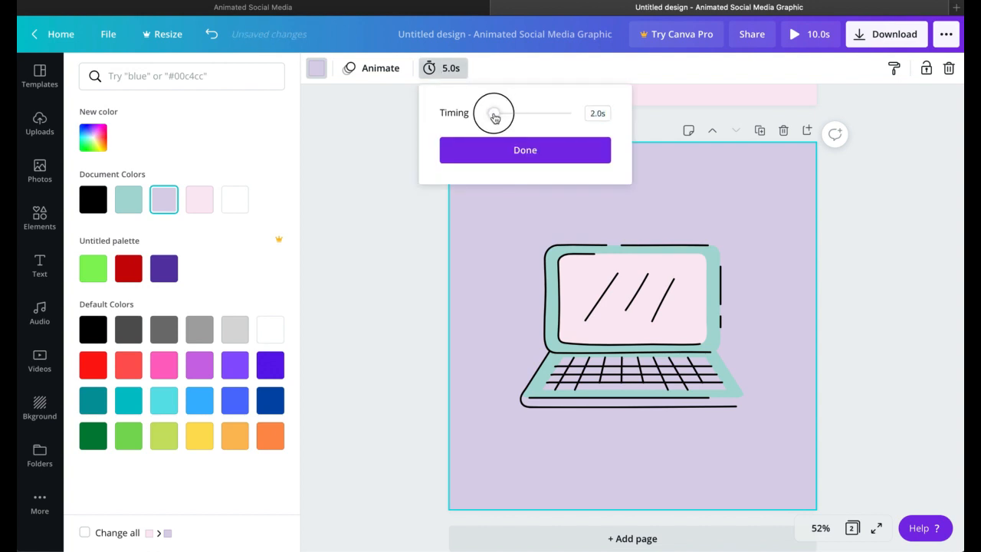
{"action": "left_click_drag", "start_coordinate": [494, 114], "coordinate": [491, 117]}
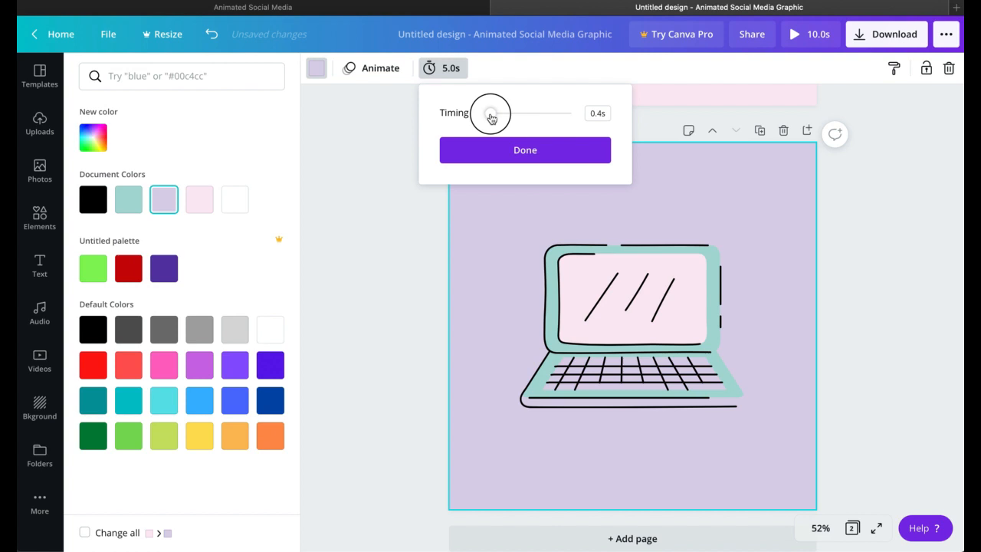
{"action": "left_click", "coordinate": [525, 149]}
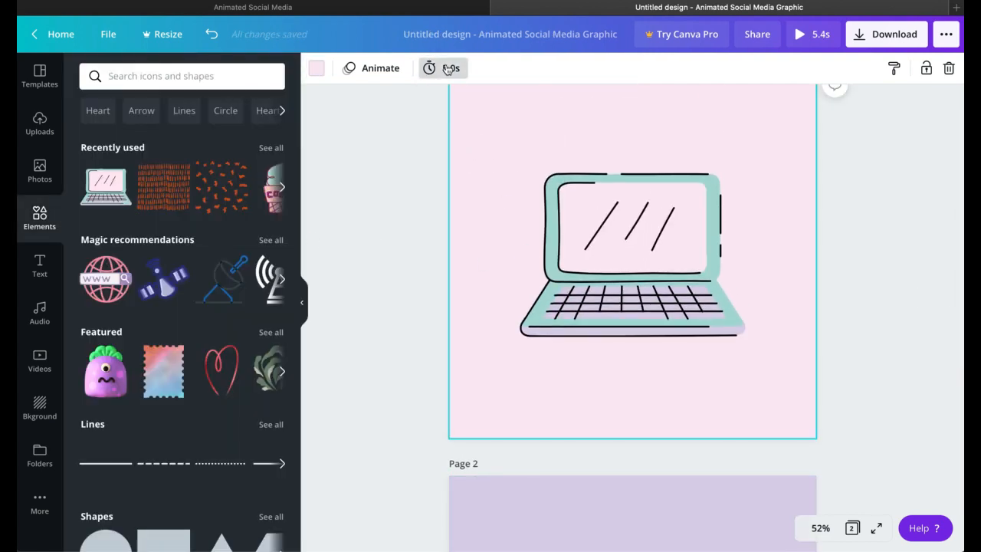
{"action": "left_click", "coordinate": [443, 68]}
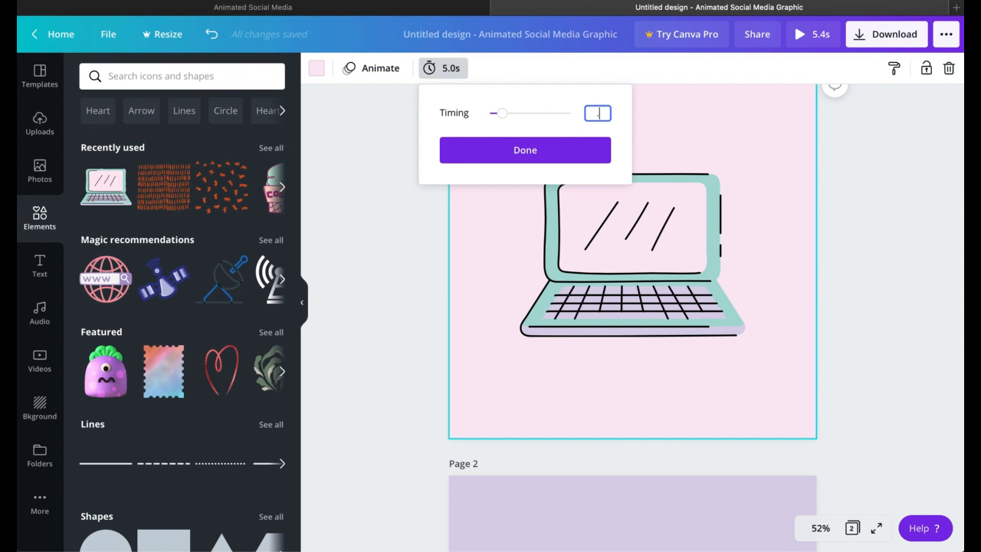
{"action": "left_click_drag", "start_coordinate": [502, 113], "coordinate": [491, 112]}
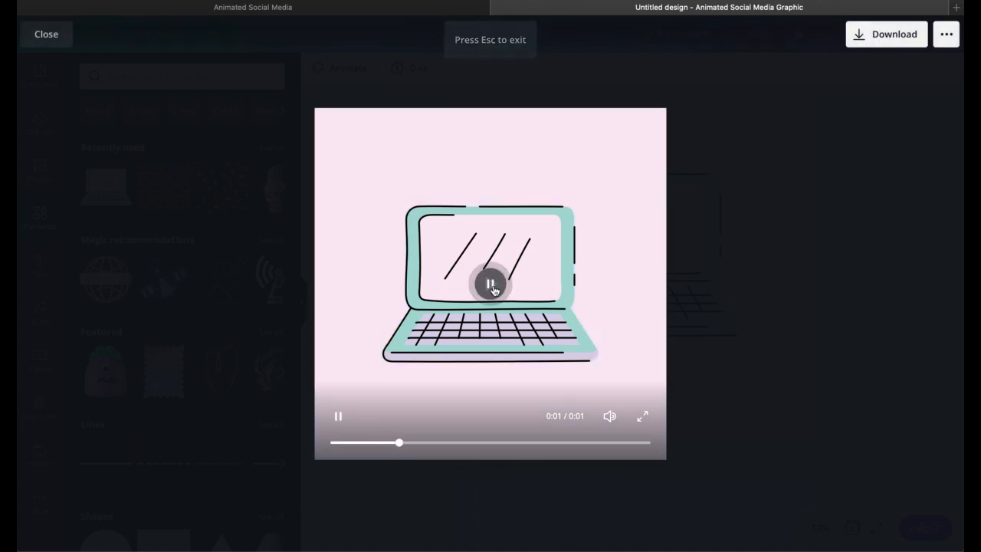
{"action": "left_click", "coordinate": [491, 284]}
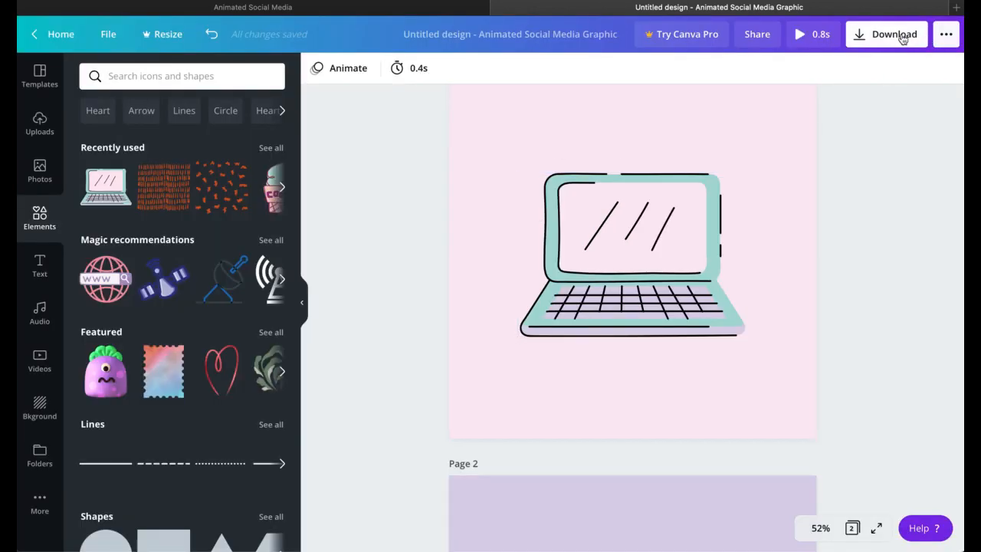
- Download both pages as a GIF and return to the Canva design
{"action": "left_click", "coordinate": [894, 34]}
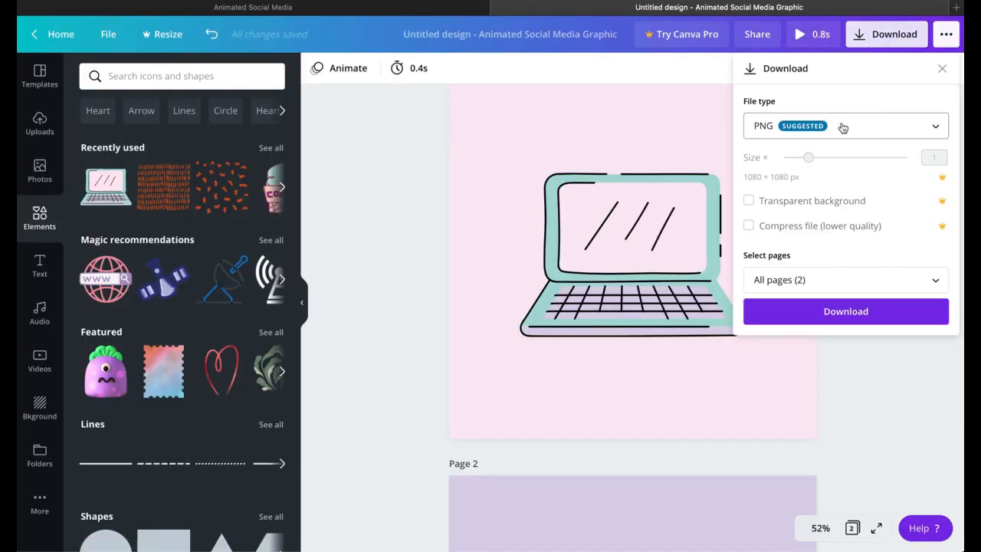
{"action": "left_click", "coordinate": [846, 125]}
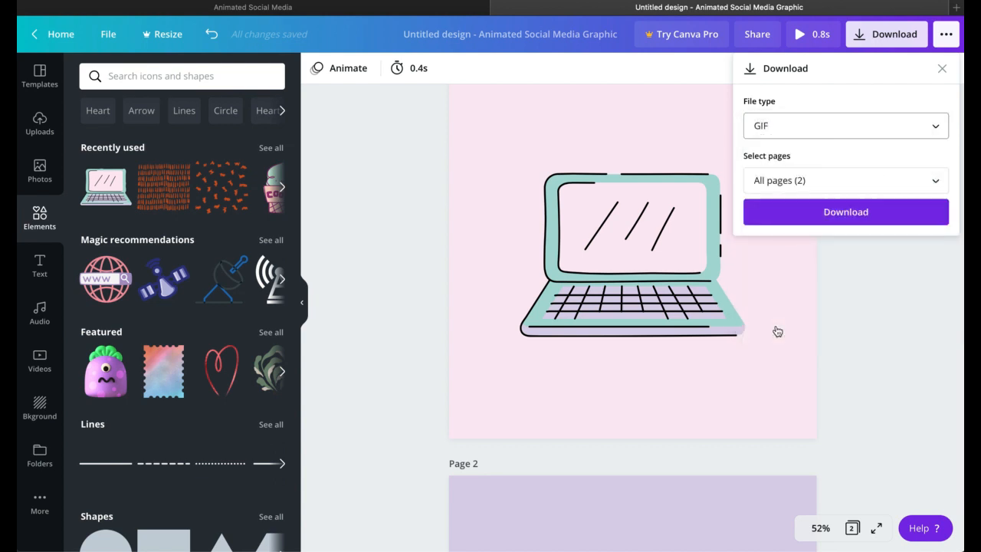
{"action": "left_click", "coordinate": [846, 212]}
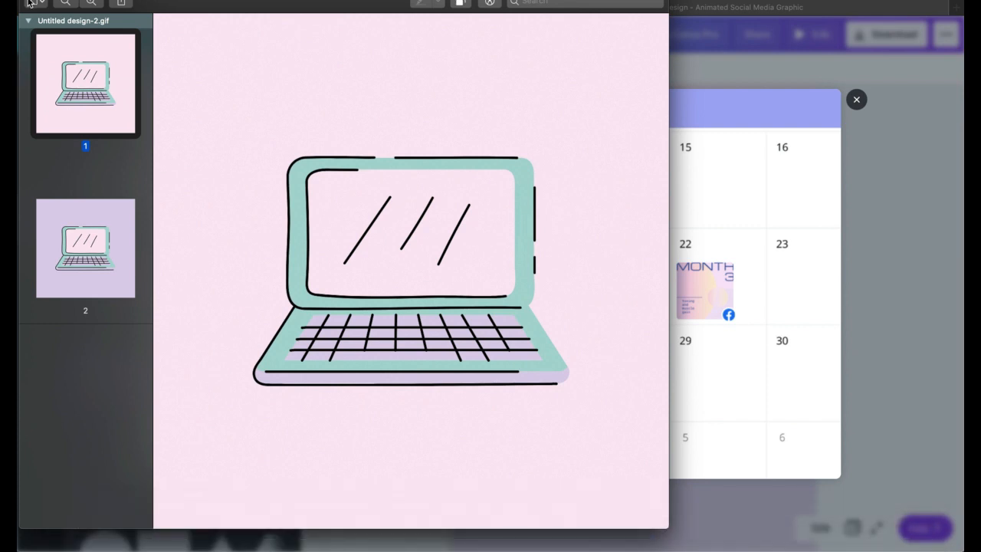
{"action": "mouse_move", "coordinate": [66, 475]}
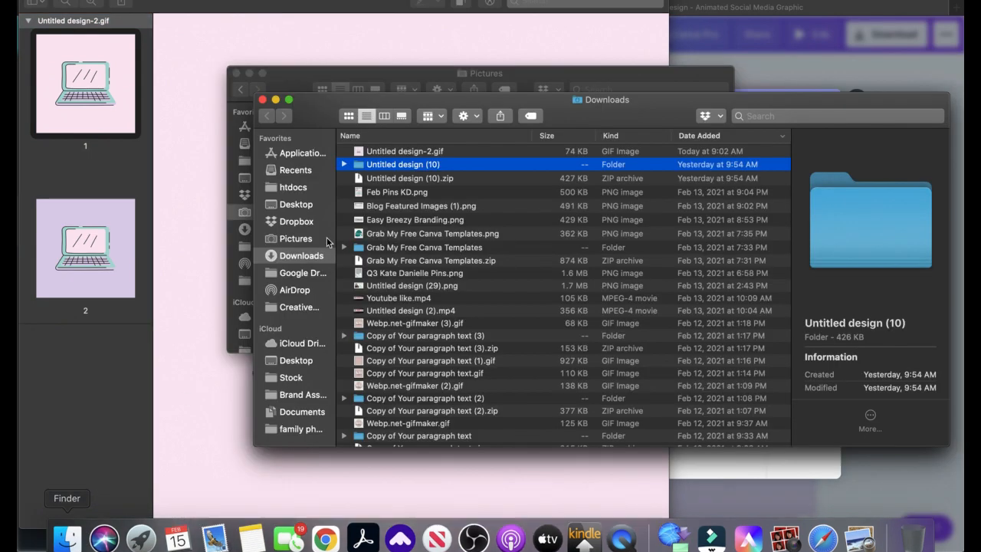
{"action": "left_click", "coordinate": [405, 151]}
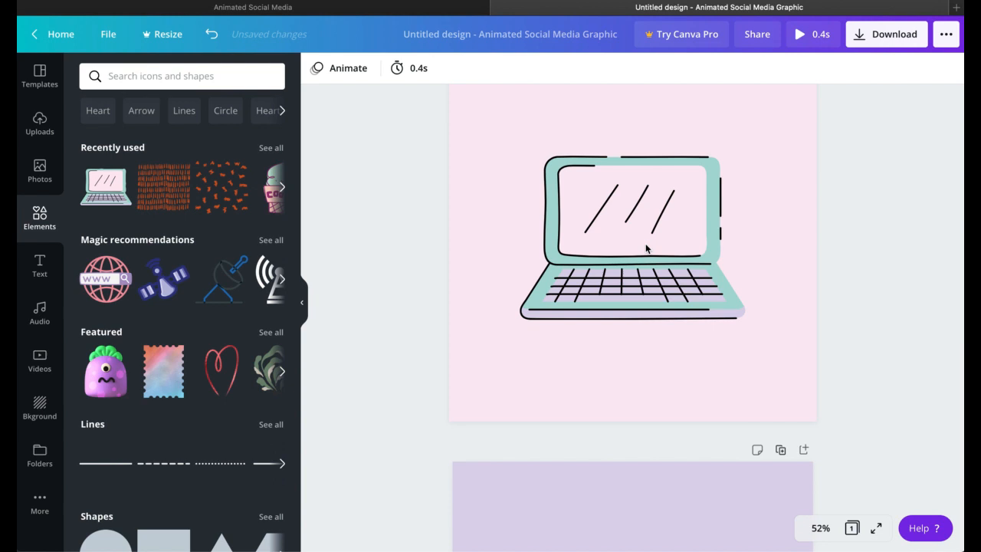
- Tilt the laptop on page 1 and select page 2's background for pink
{"action": "left_click", "coordinate": [647, 247]}
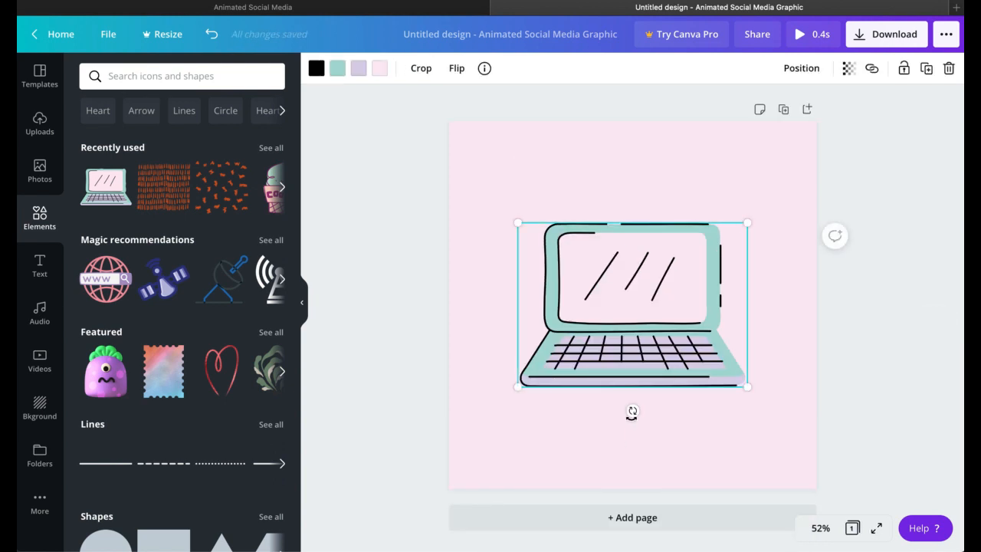
{"action": "left_click_drag", "start_coordinate": [632, 412], "coordinate": [620, 415]}
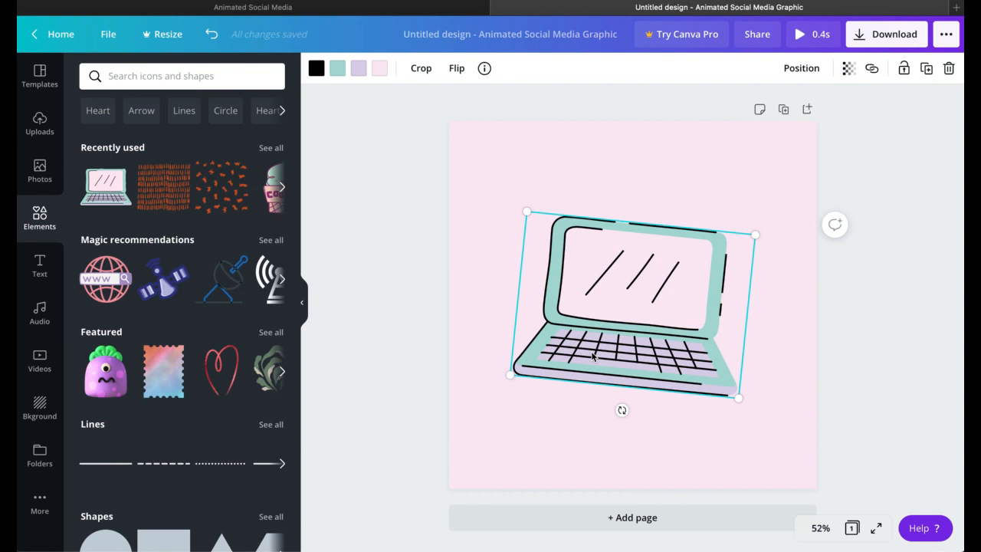
{"action": "mouse_move", "coordinate": [771, 143]}
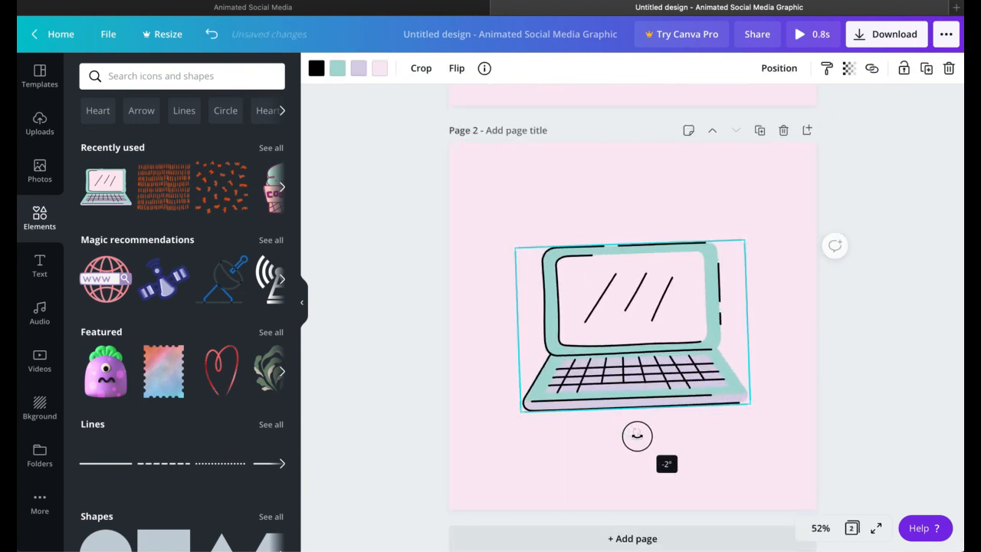
{"action": "left_click", "coordinate": [482, 232]}
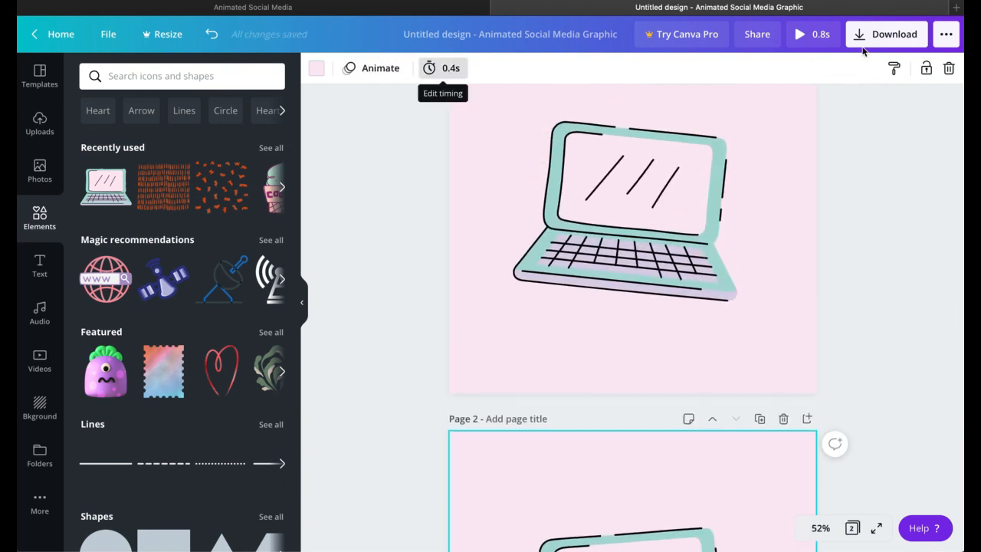
{"action": "left_click", "coordinate": [887, 33]}
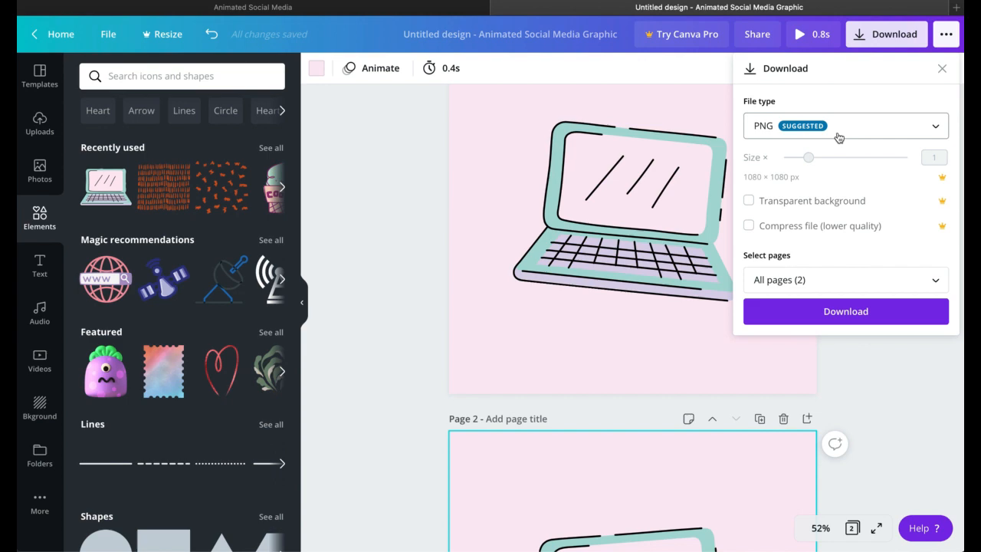
- Export the tilting design as a GIF, dismiss the success pop-up, and view the 0.4s page timing
{"action": "left_click", "coordinate": [845, 126]}
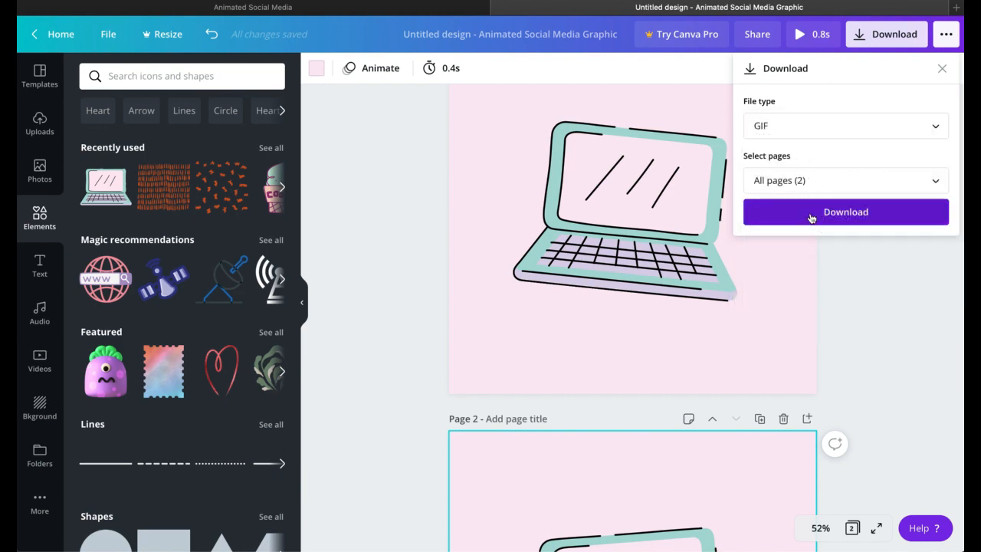
{"action": "left_click", "coordinate": [847, 211]}
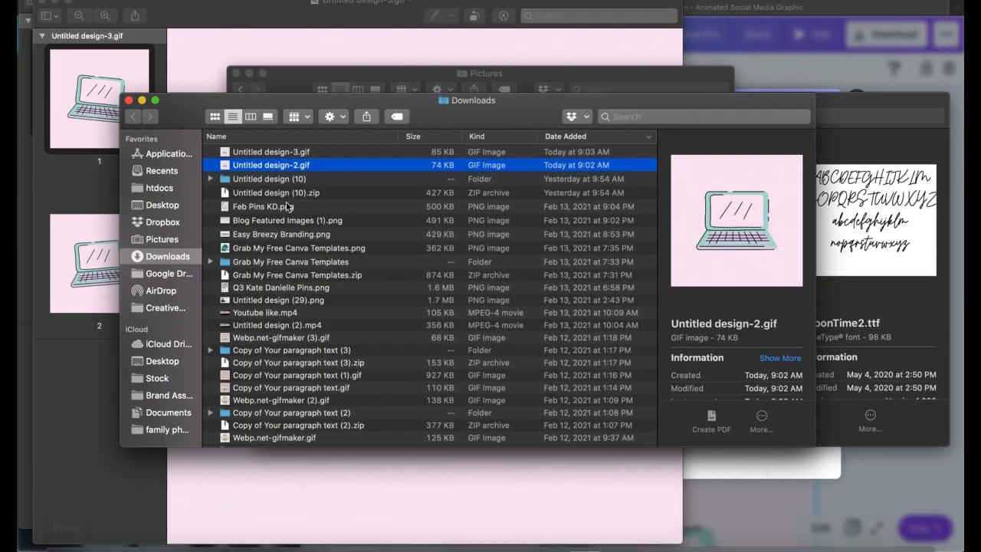
{"action": "left_click", "coordinate": [271, 151]}
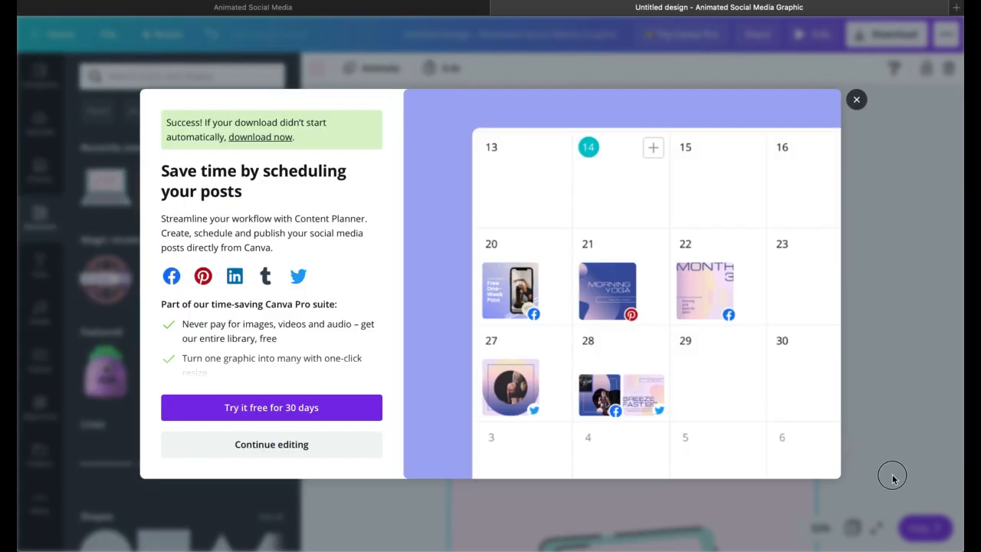
{"action": "left_click", "coordinate": [856, 100]}
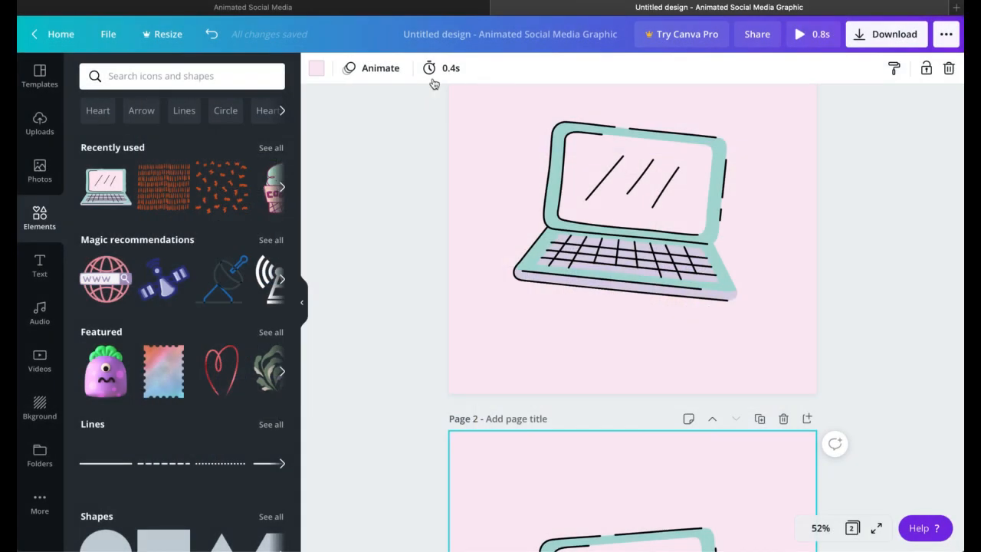
{"action": "mouse_move", "coordinate": [440, 69]}
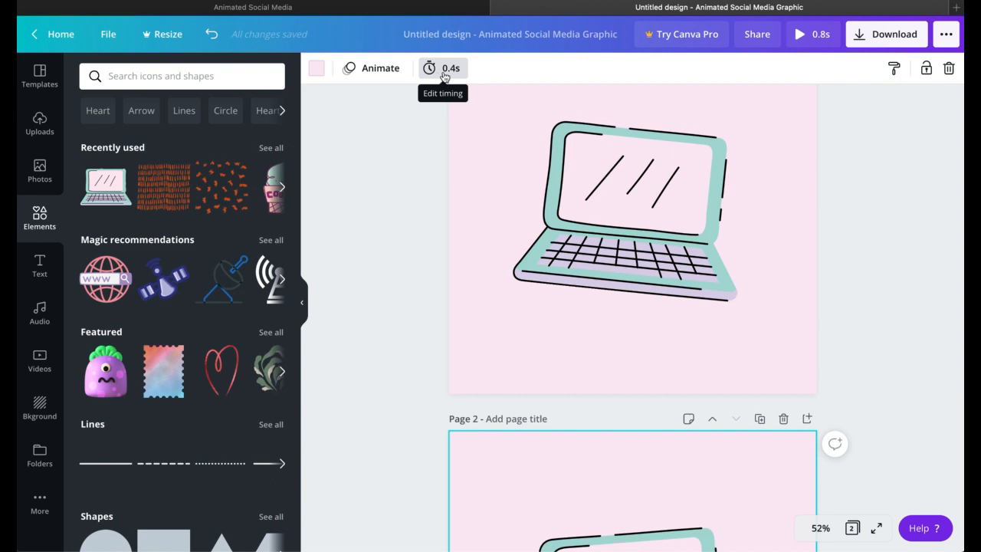
{"action": "mouse_move", "coordinate": [444, 72]}
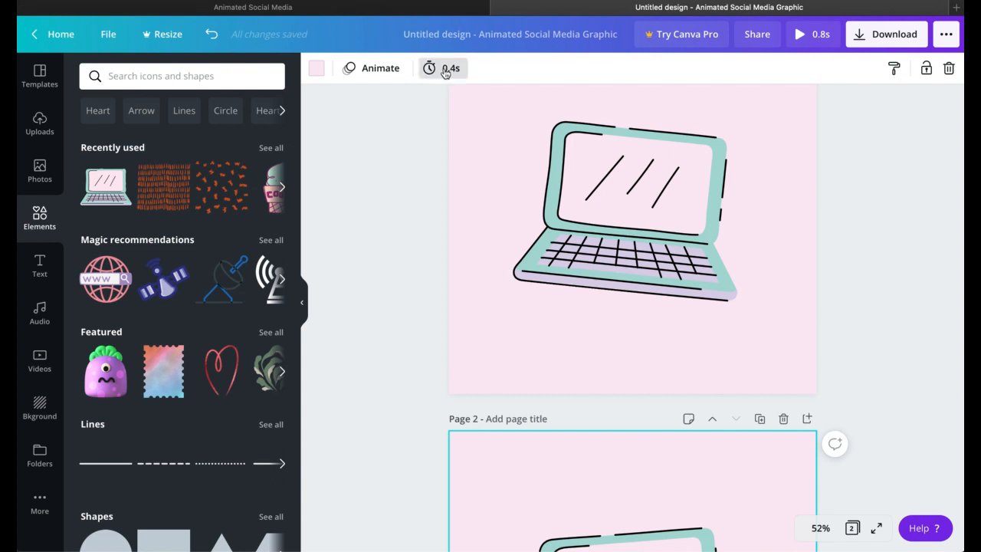
{"action": "left_click", "coordinate": [442, 69]}
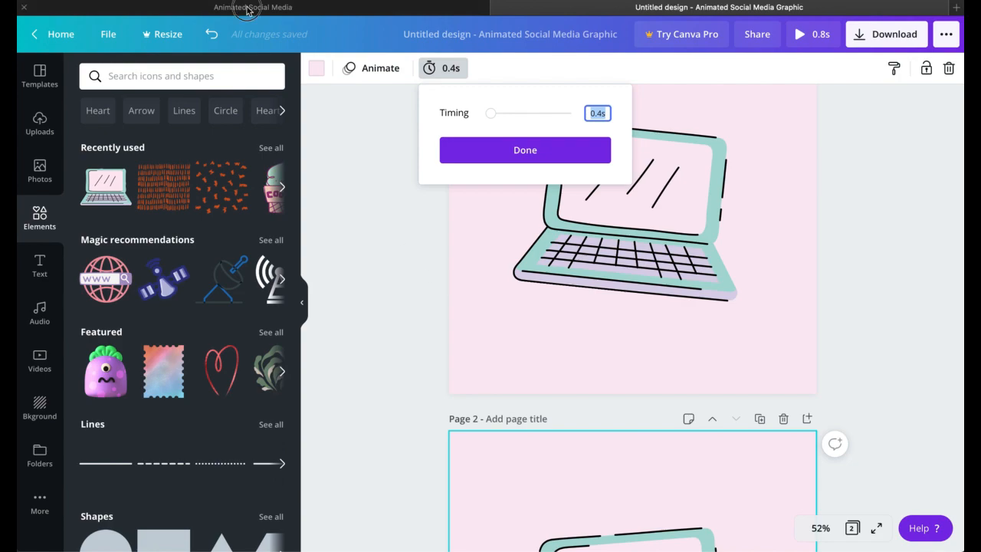
- Search 'vid' and create blank Video and Video Message designs
{"action": "left_click", "coordinate": [253, 6]}
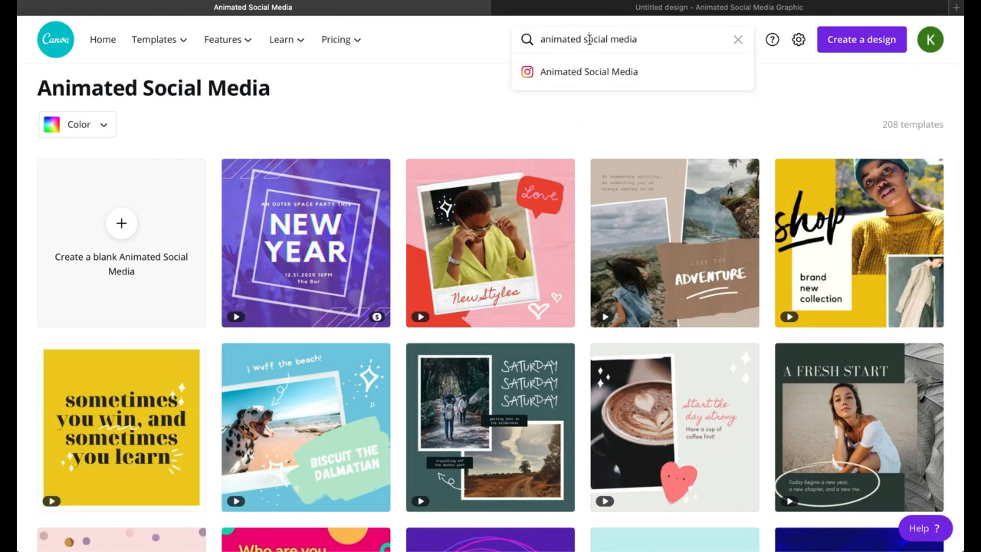
{"action": "type", "text": "vid"}
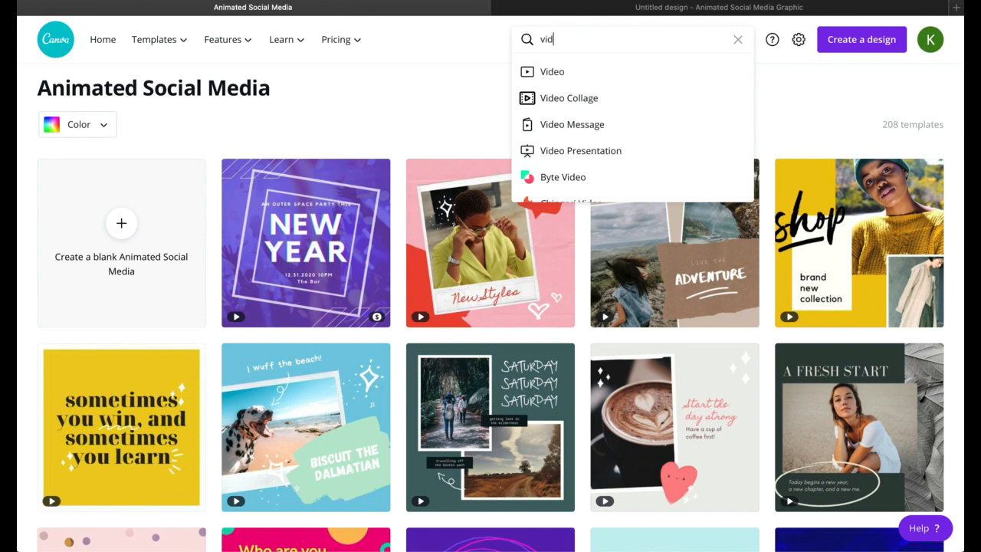
{"action": "mouse_move", "coordinate": [570, 127]}
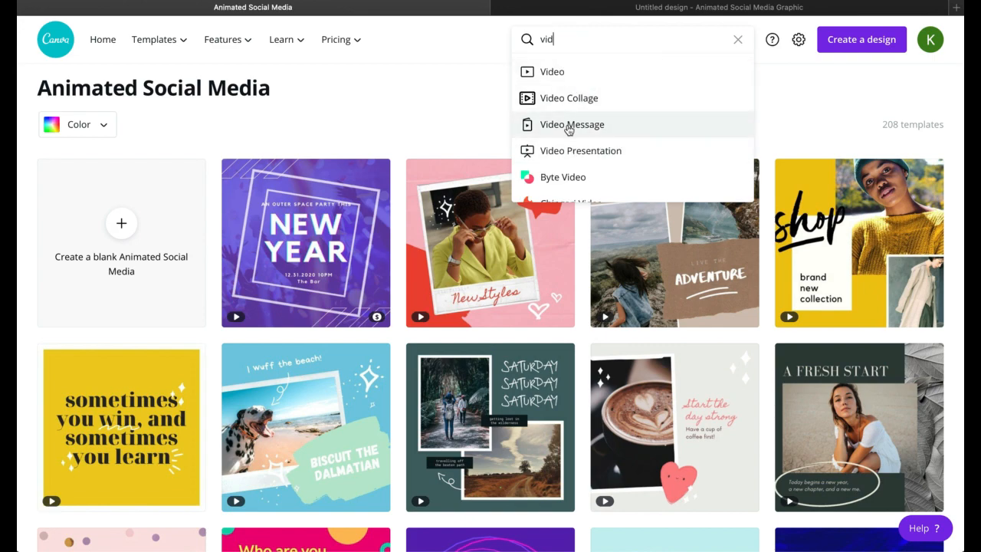
{"action": "left_click", "coordinate": [552, 71]}
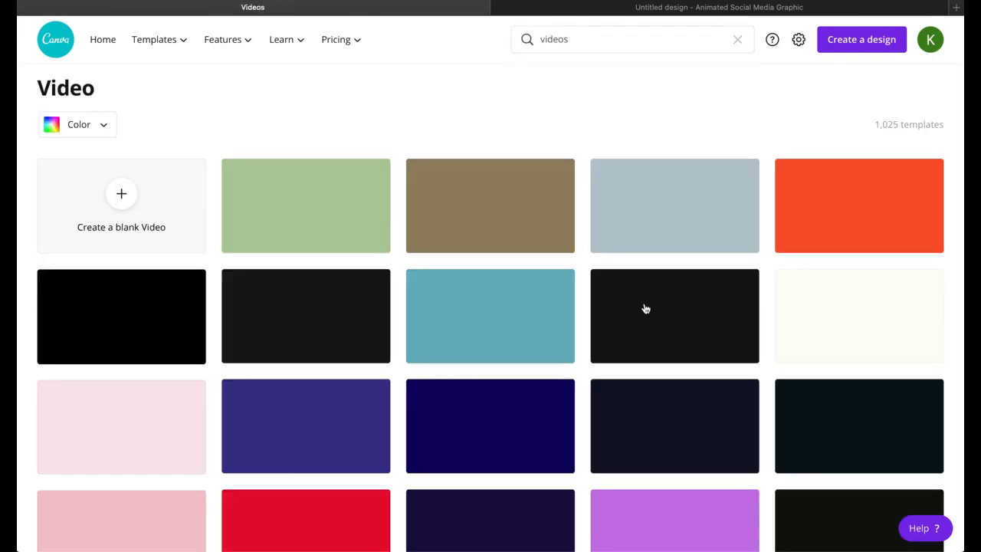
{"action": "left_click", "coordinate": [121, 194]}
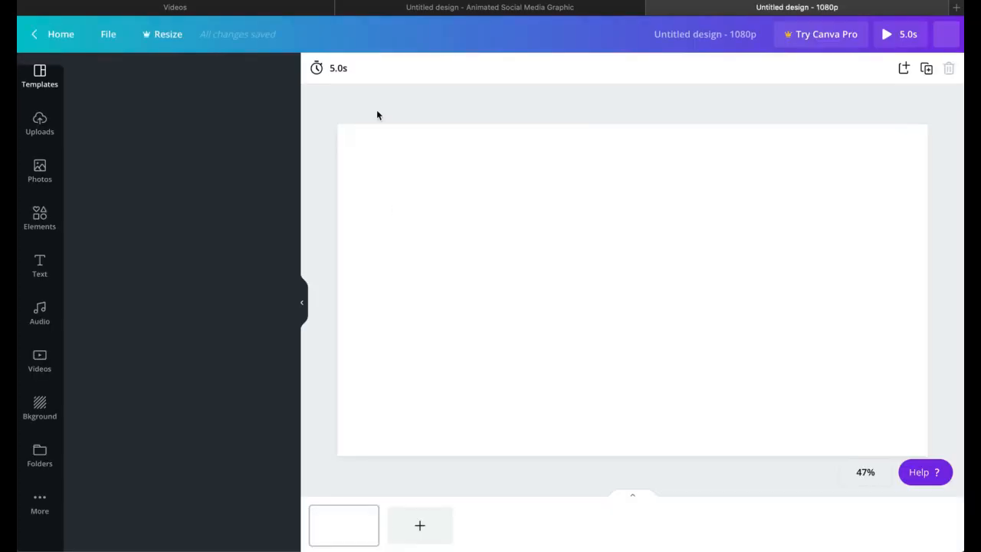
{"action": "left_click", "coordinate": [39, 77]}
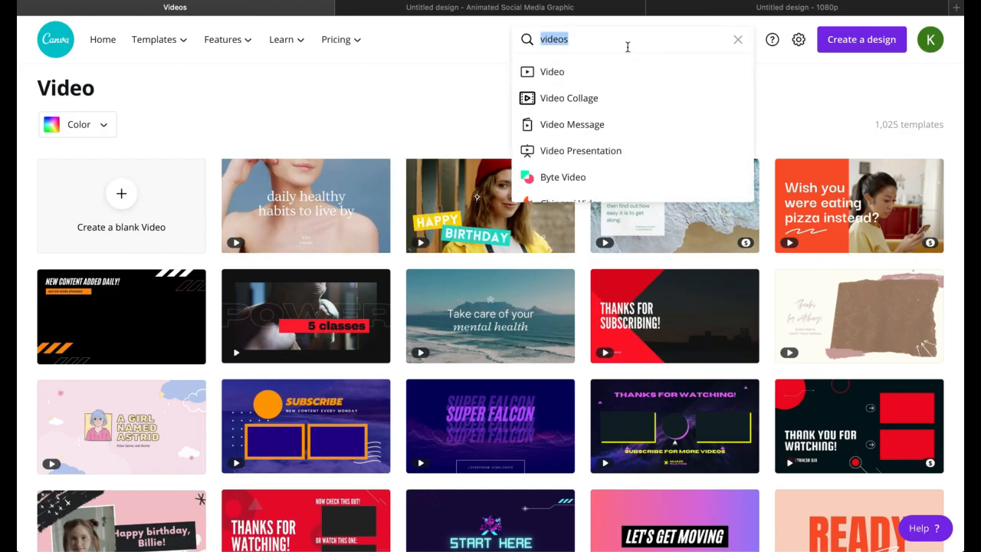
{"action": "left_click", "coordinate": [571, 124]}
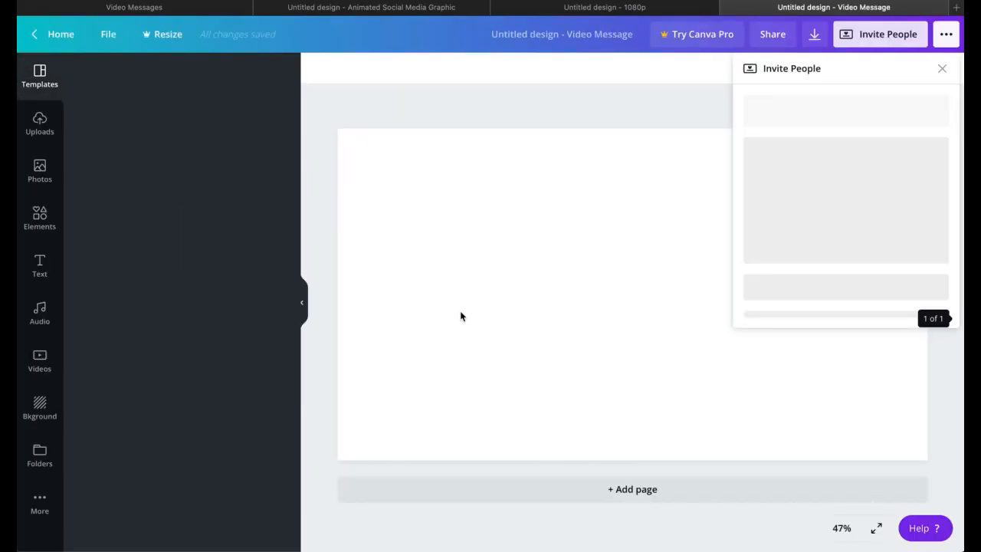
{"action": "left_click", "coordinate": [374, 7]}
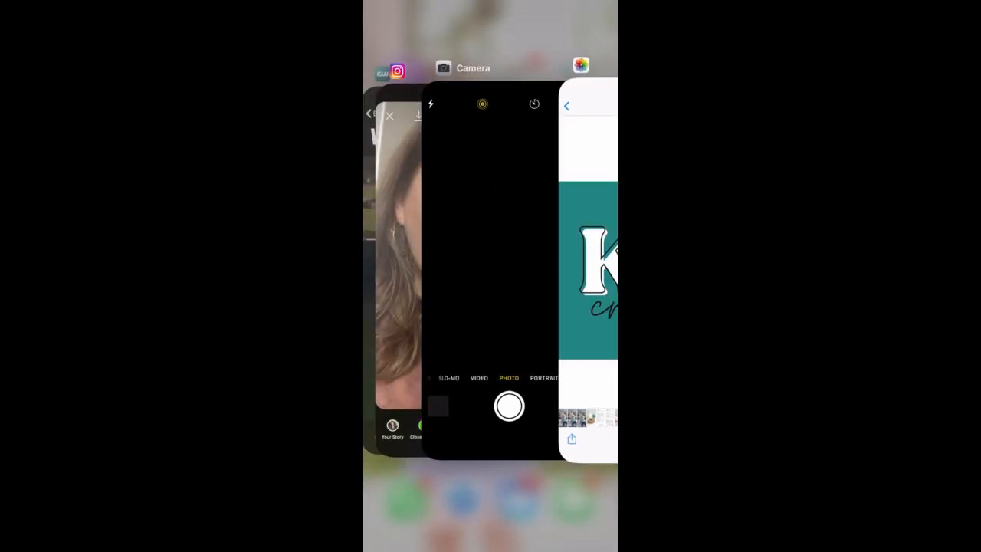
- Launch Instagram from the iPhone's app switcher
{"action": "left_click", "coordinate": [394, 69]}
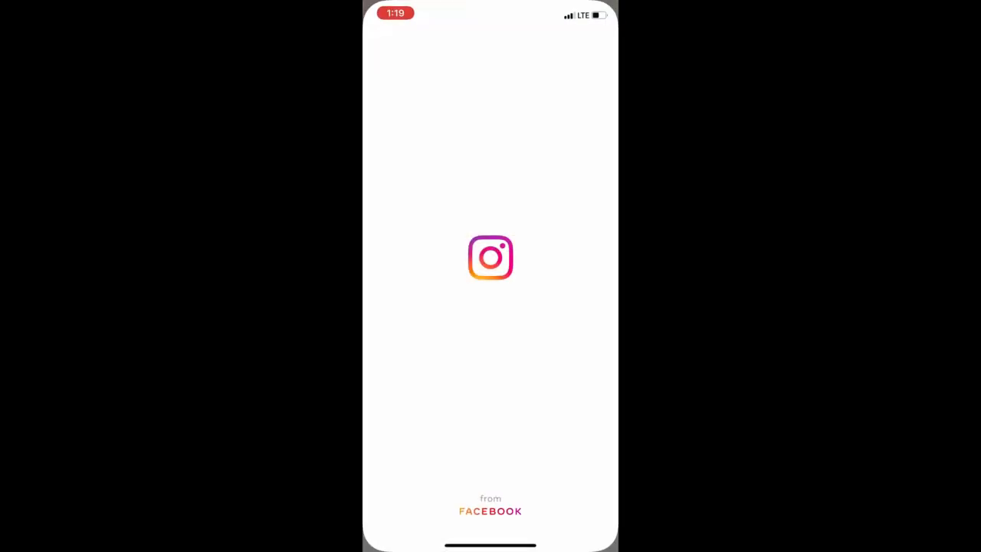